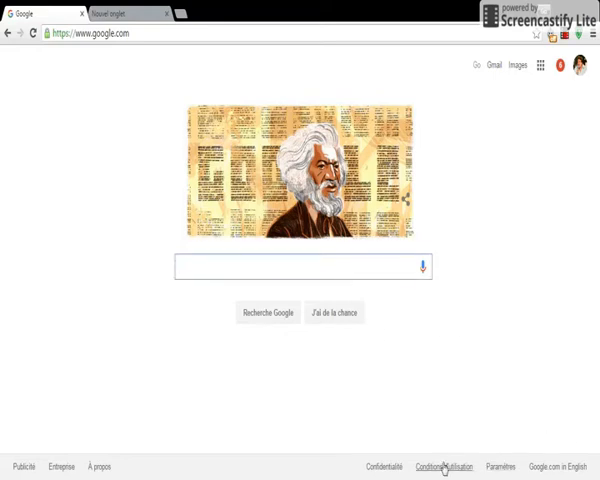
Navigate from the Google home page to iphoneunlocker.com's free unlock form
left_click(300, 268)
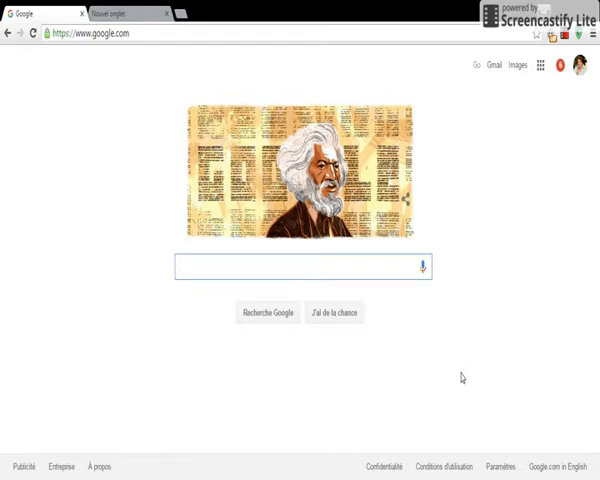
left_click(100, 32)
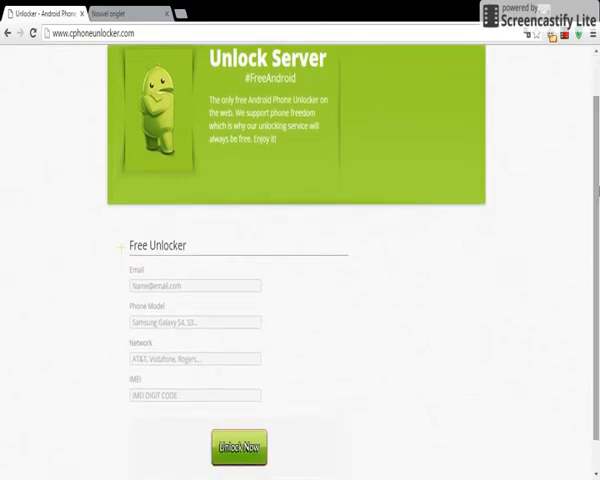
left_click(192, 286)
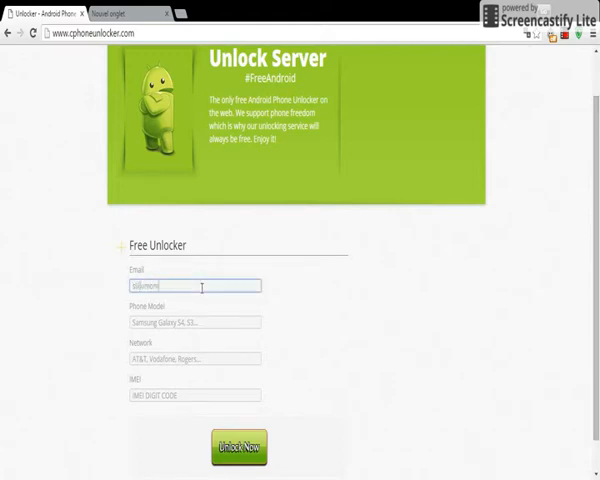
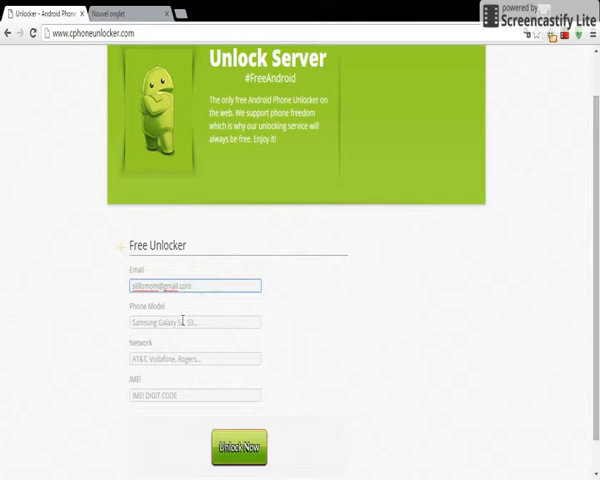
left_click(192, 322)
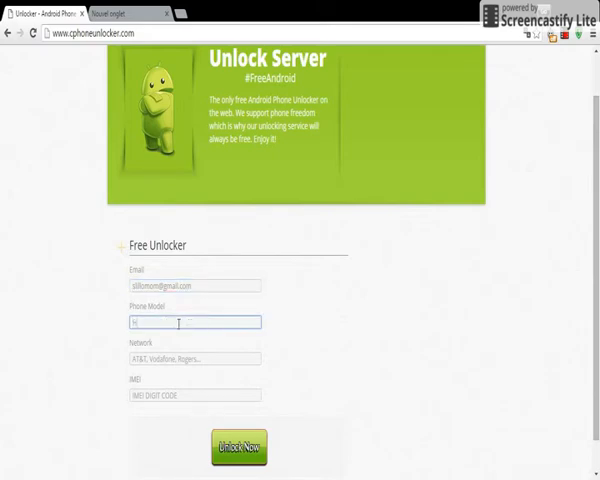
type("Htc one m8")
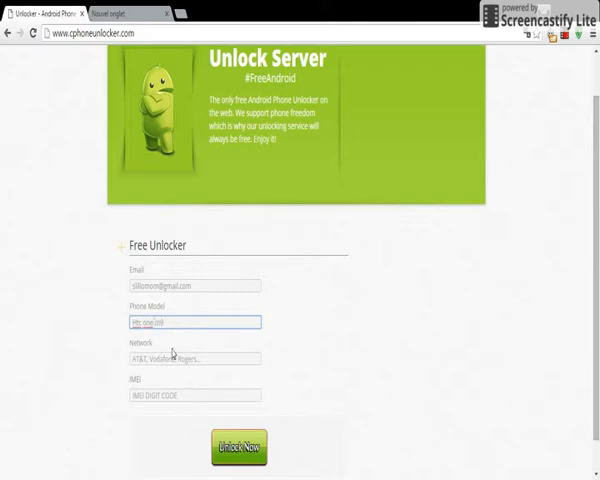
Enter network 'voda' and IMEI '6579', then submit the unlock request
left_click(190, 362)
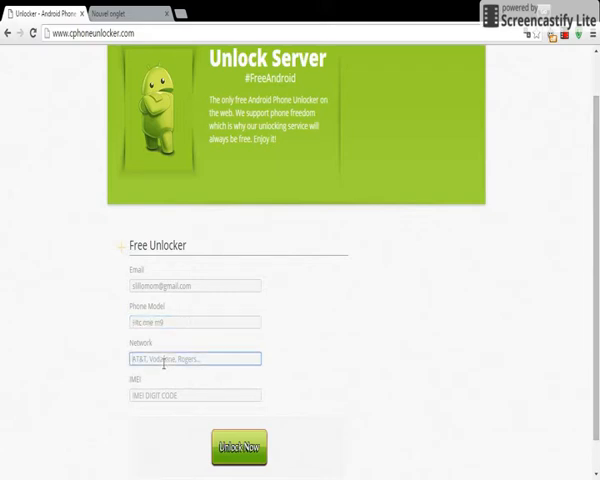
type("vodafone")
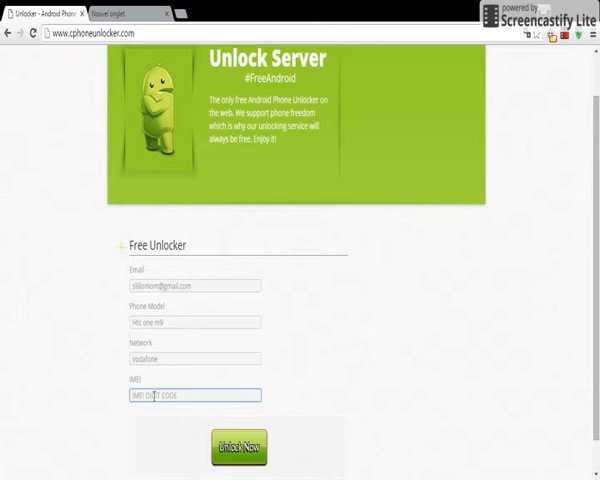
type("6579")
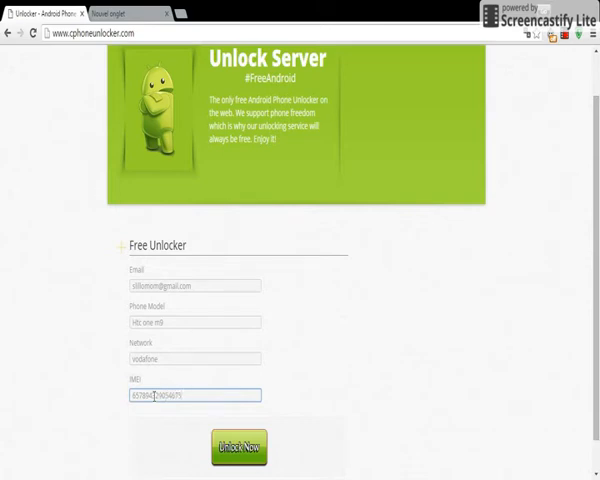
scroll("down", 3)
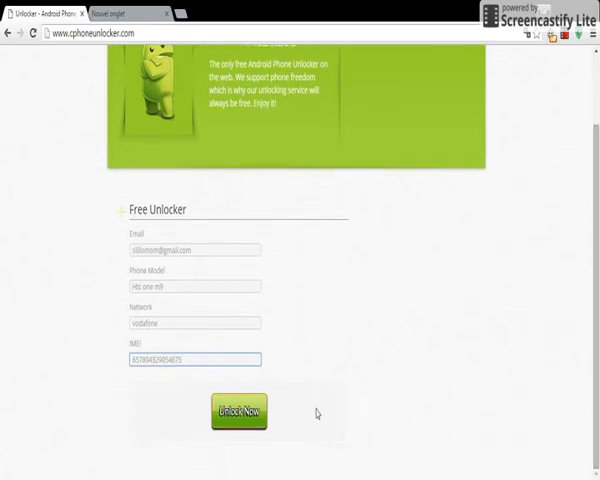
left_click(240, 412)
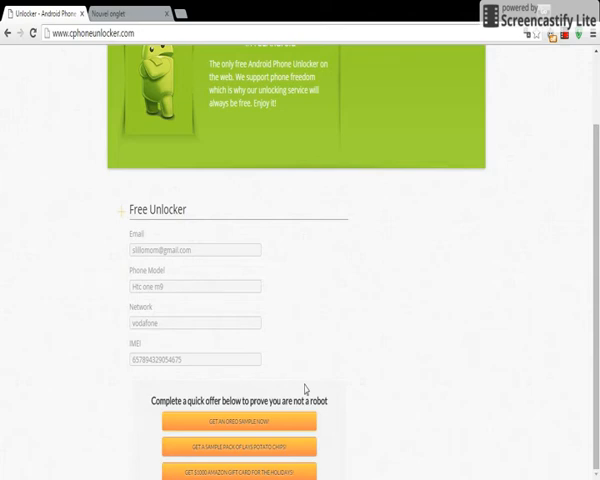
Switch to a new tab and load the Gmail inbox showing the iPhone Unlocker email
left_click(120, 12)
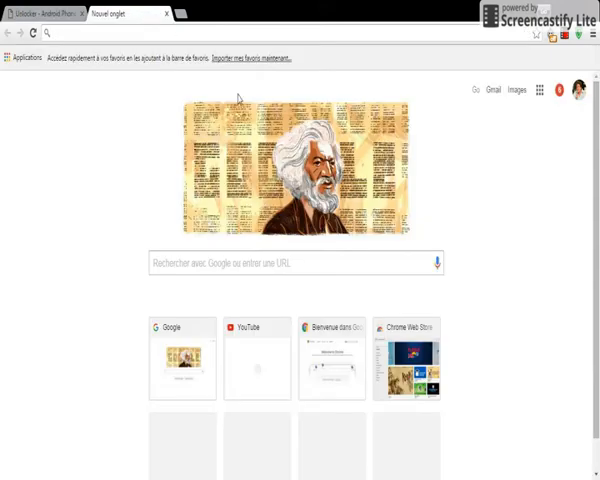
mouse_move(496, 90)
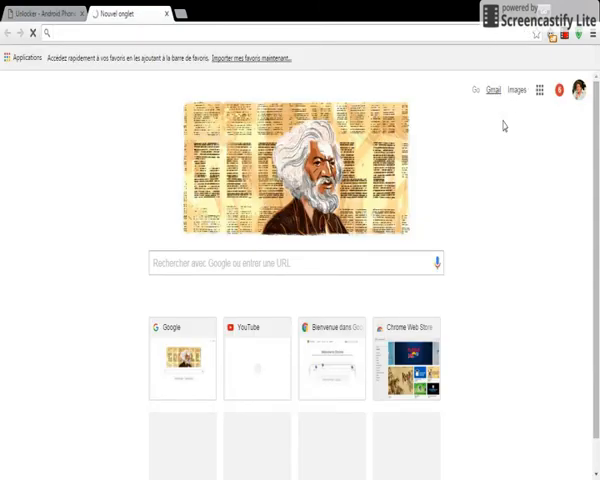
left_click(500, 88)
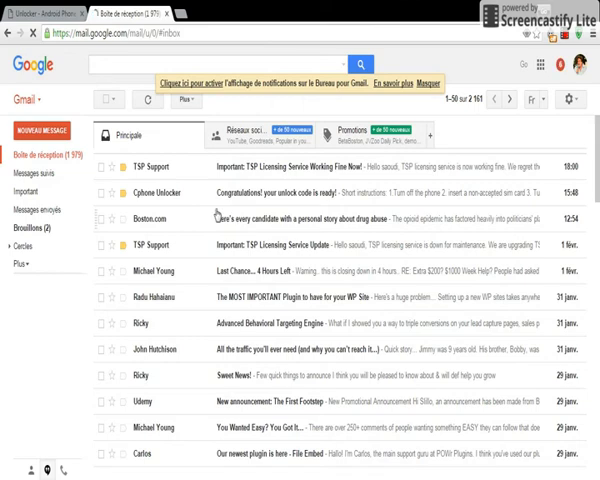
mouse_move(182, 204)
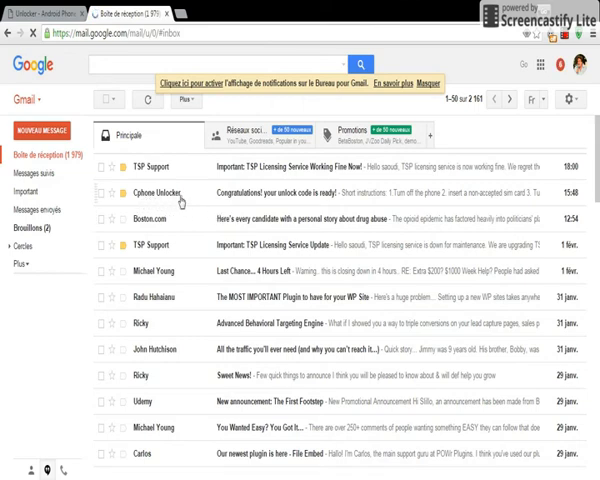